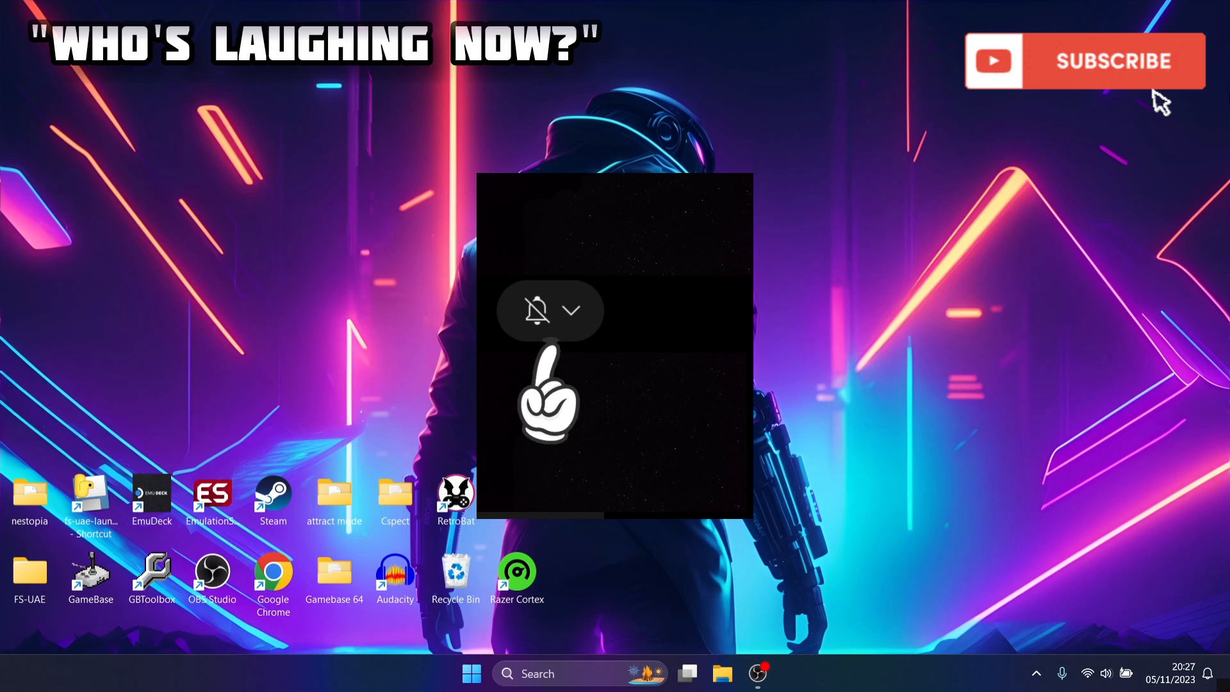
Launch RetroBat from its desktop shortcut.
{"action": "left_click", "coordinate": [574, 311]}
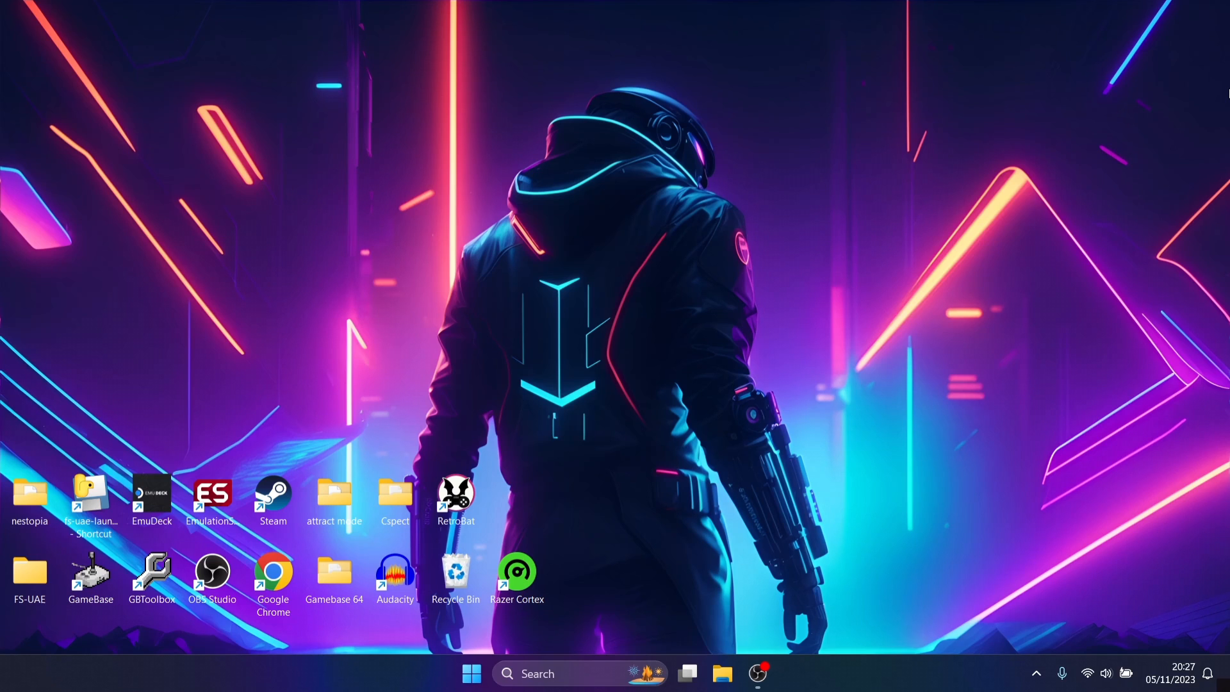
{"action": "left_click", "coordinate": [456, 498]}
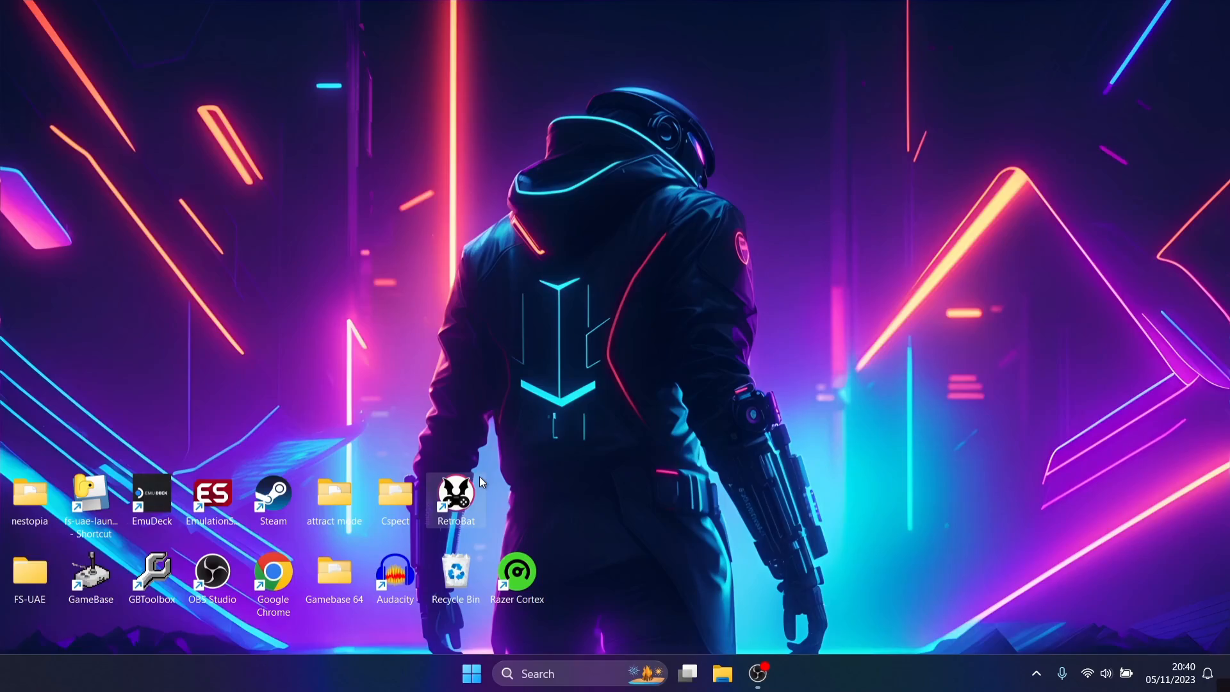
{"action": "double_click", "coordinate": [455, 494]}
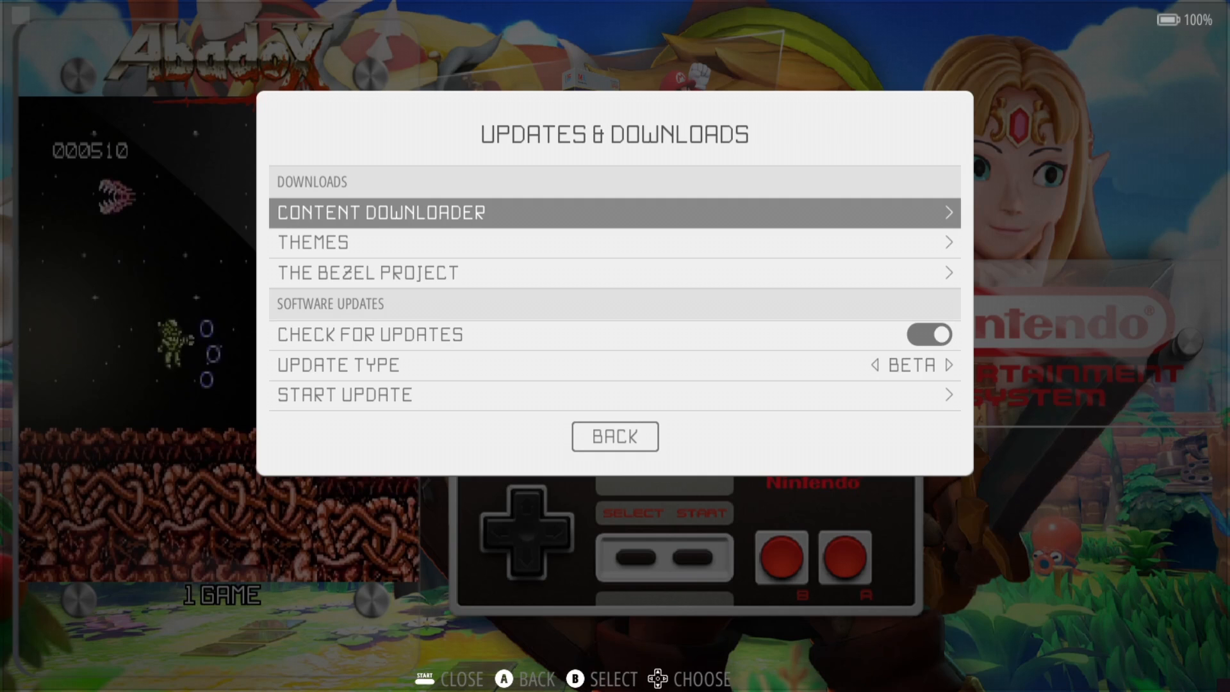
Browse the MEGABEZELS V6 BETA shader packs in the Content Downloader.
{"action": "left_click", "coordinate": [383, 213]}
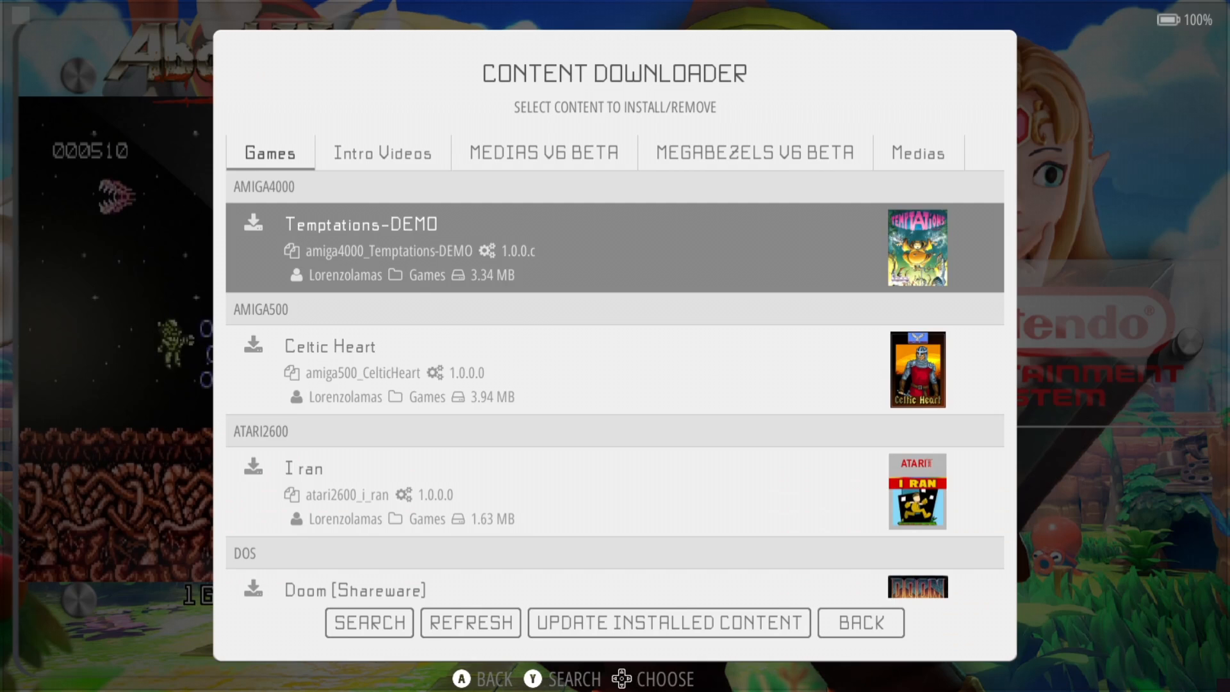
{"action": "left_click", "coordinate": [753, 151]}
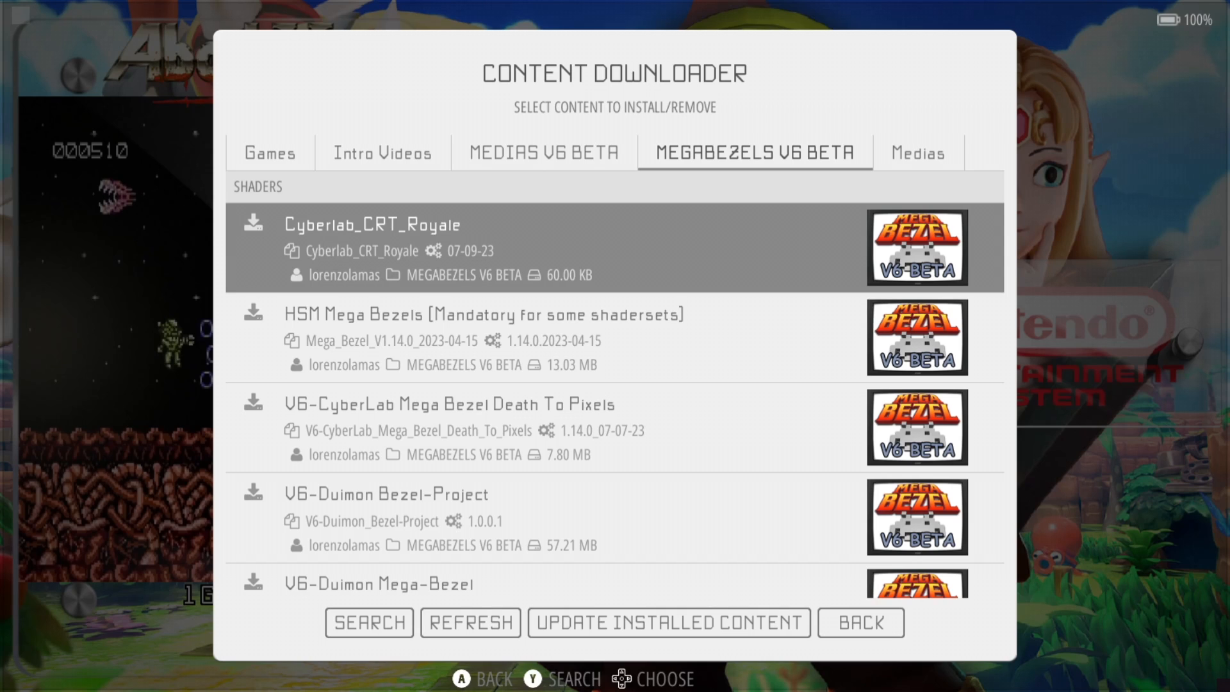
{"action": "scroll", "scroll_direction": "down", "scroll_amount": 3}
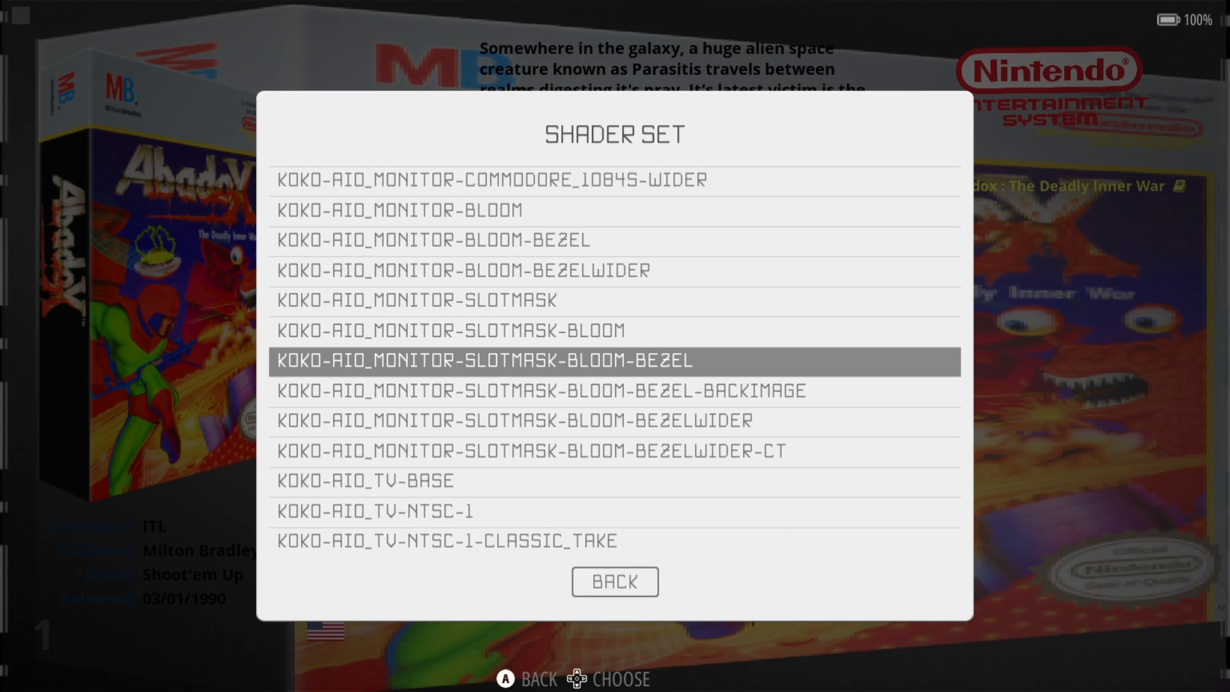
Set NES decorations to NONE in the system options.
{"action": "scroll", "scroll_direction": "down", "scroll_amount": 3}
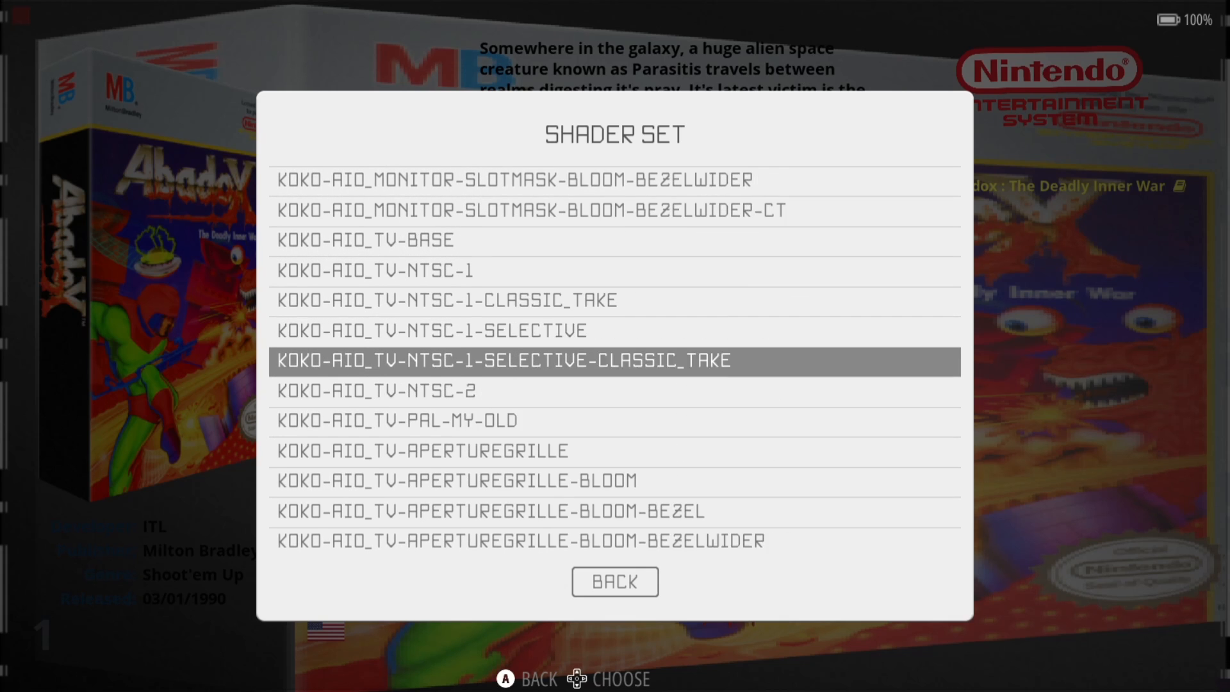
{"action": "scroll", "scroll_direction": "down", "scroll_amount": 3}
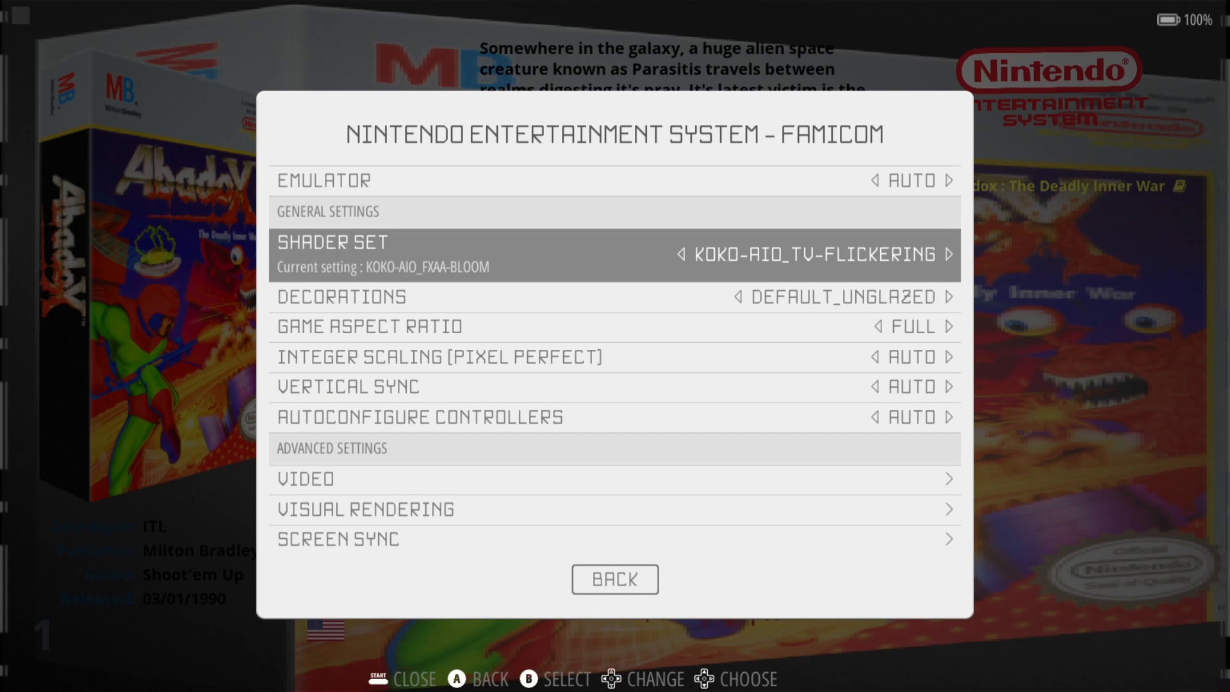
{"action": "left_click", "coordinate": [342, 297]}
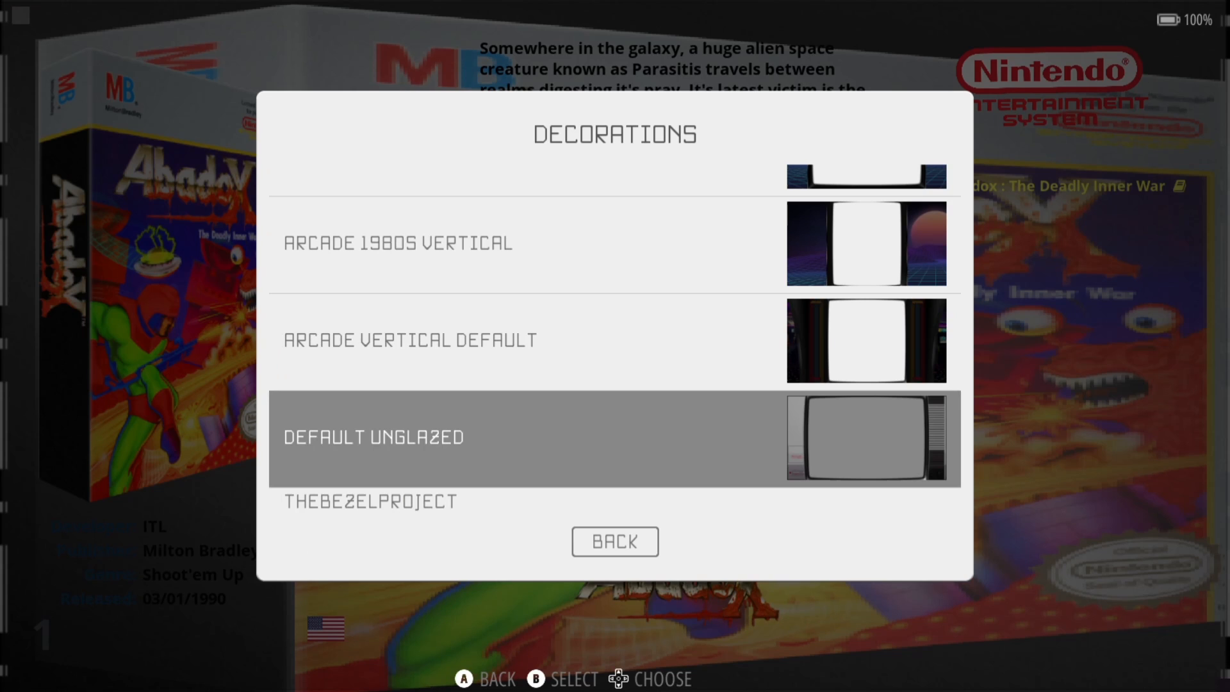
{"action": "key", "text": "down"}
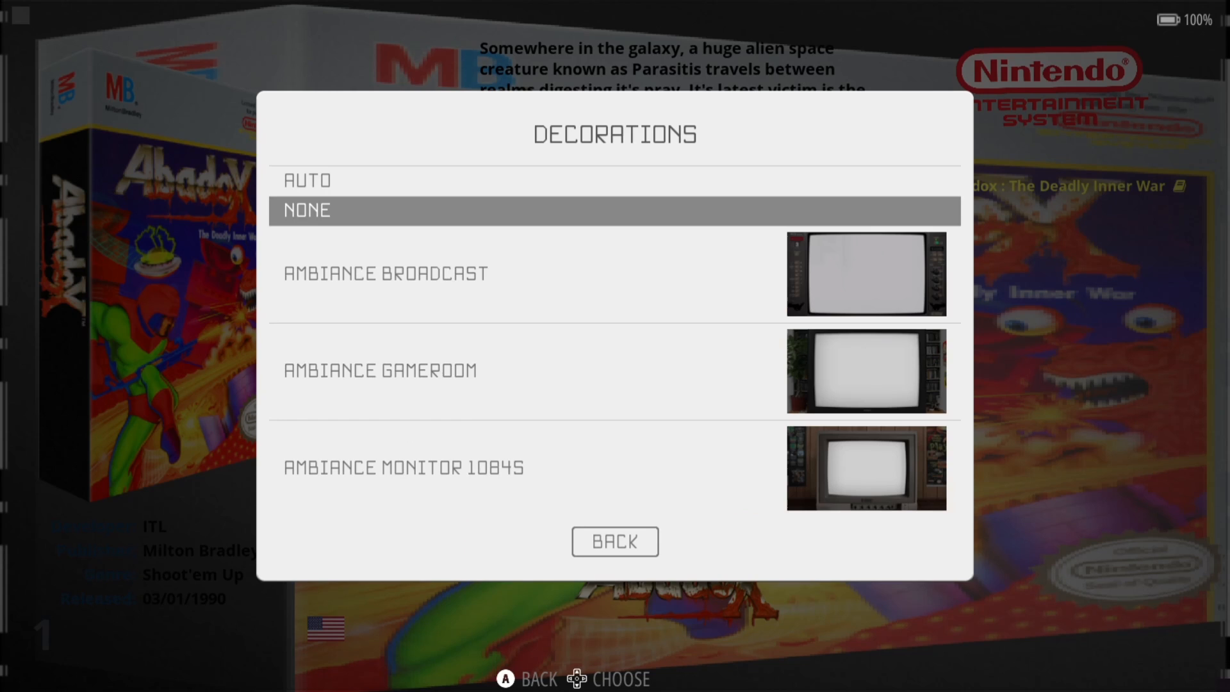
{"action": "left_click", "coordinate": [614, 541]}
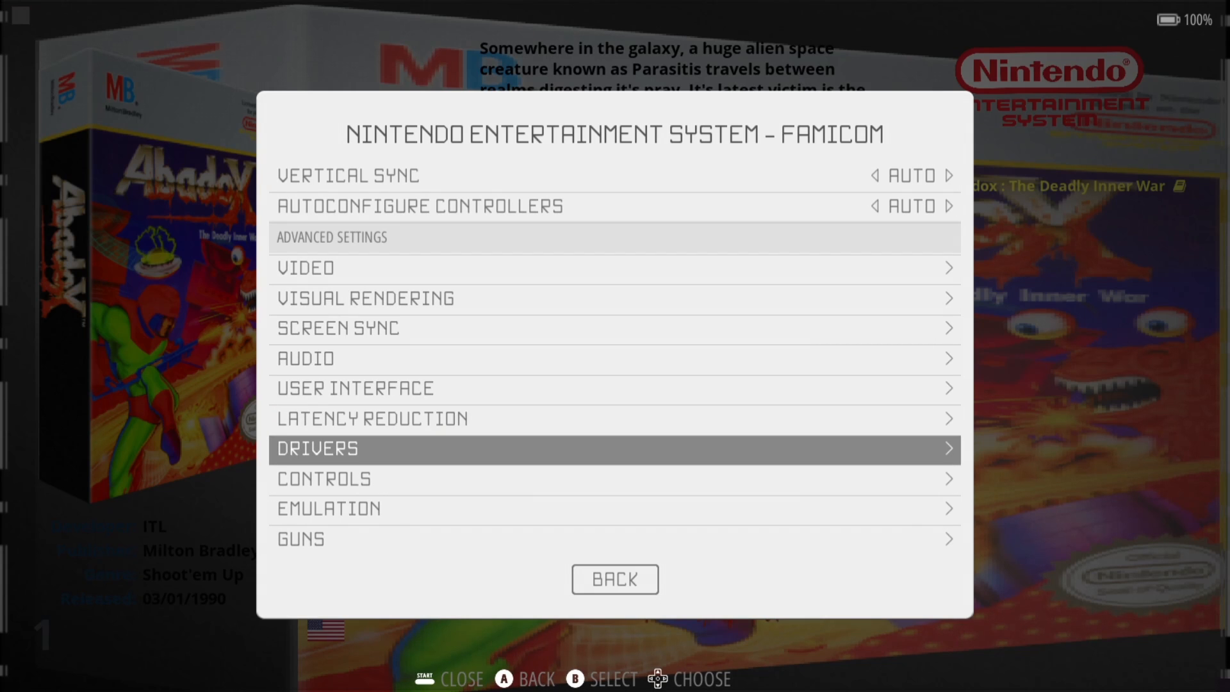
Set the NES video driver to VULKAN under Drivers.
{"action": "left_click", "coordinate": [318, 450]}
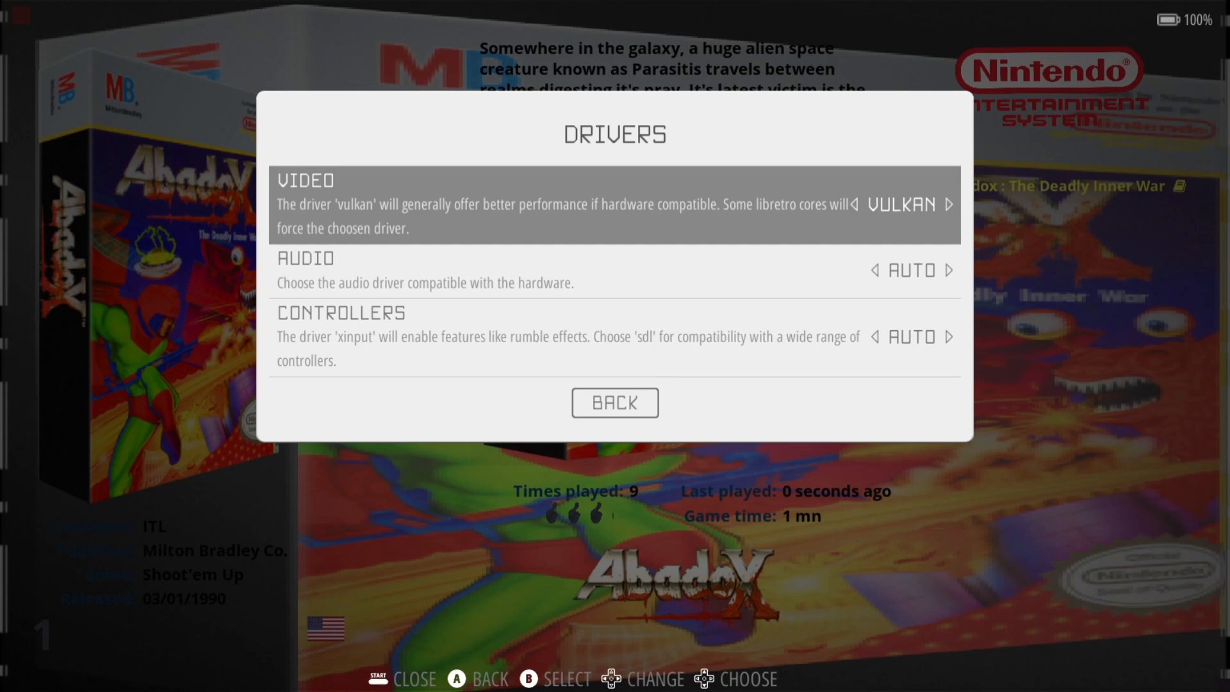
{"action": "left_click", "coordinate": [614, 402]}
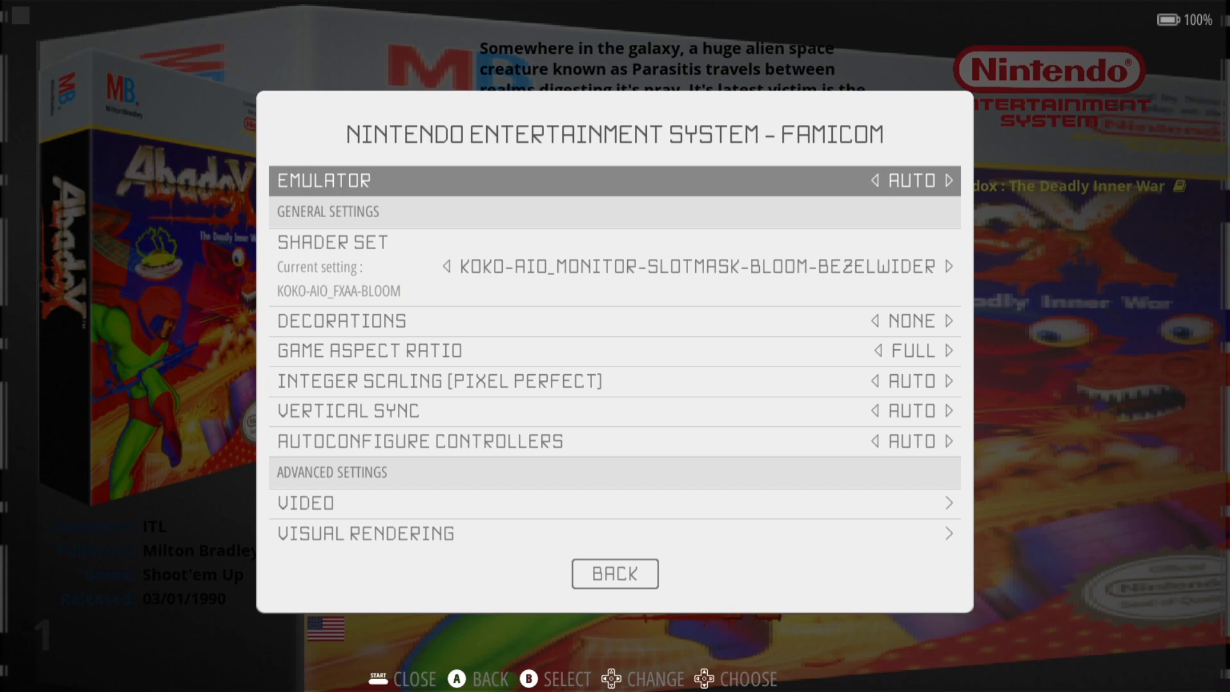
Choose THEBEZELPROJECT as the NES decoration set.
{"action": "left_click", "coordinate": [340, 320]}
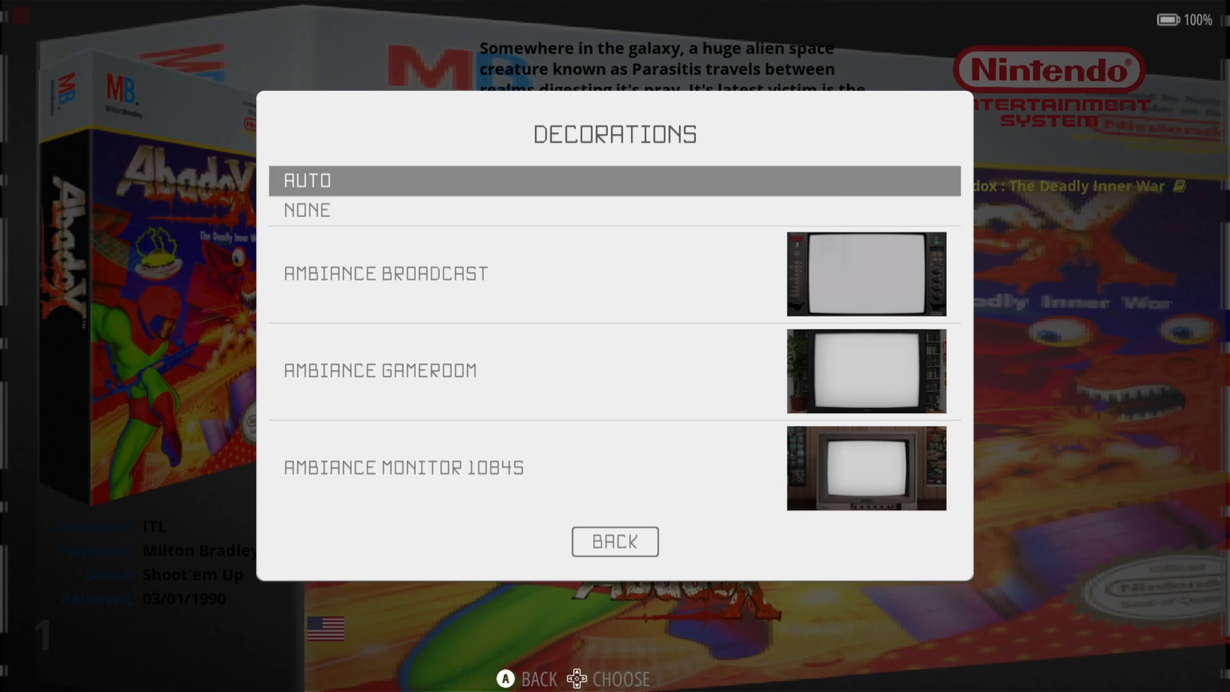
{"action": "left_click", "coordinate": [615, 541]}
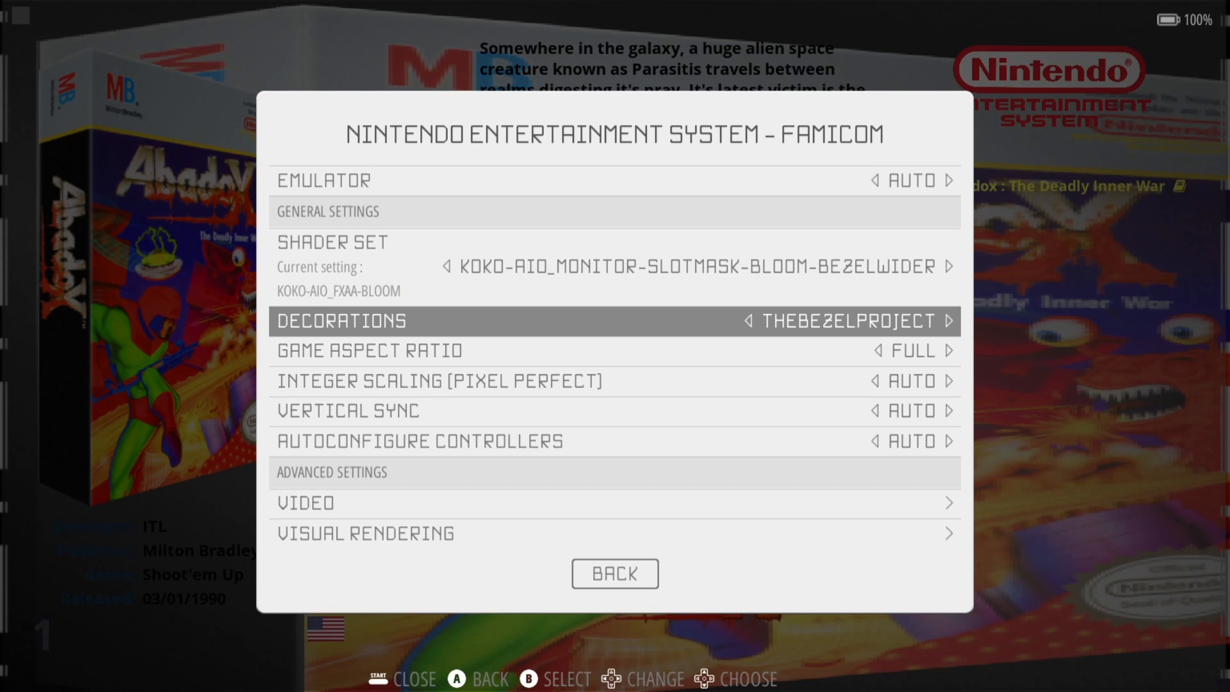
{"action": "left_click", "coordinate": [615, 573]}
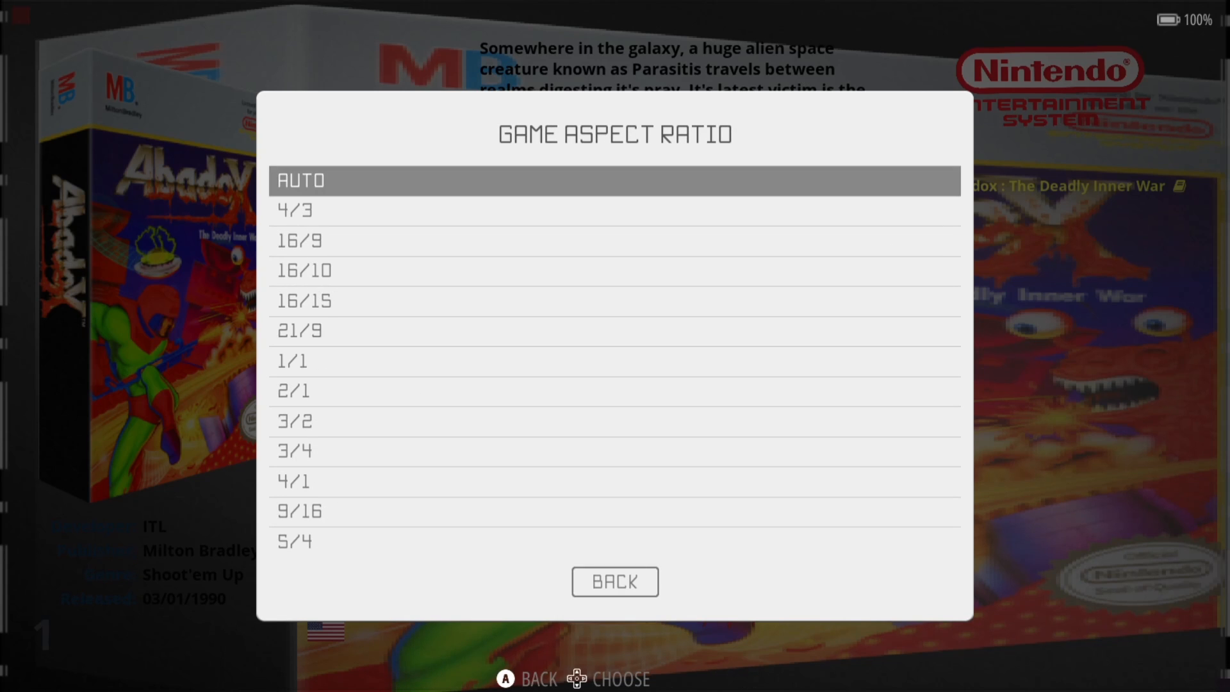
Set the NES game aspect ratio to AUTO and leave the system options.
{"action": "left_click", "coordinate": [615, 582]}
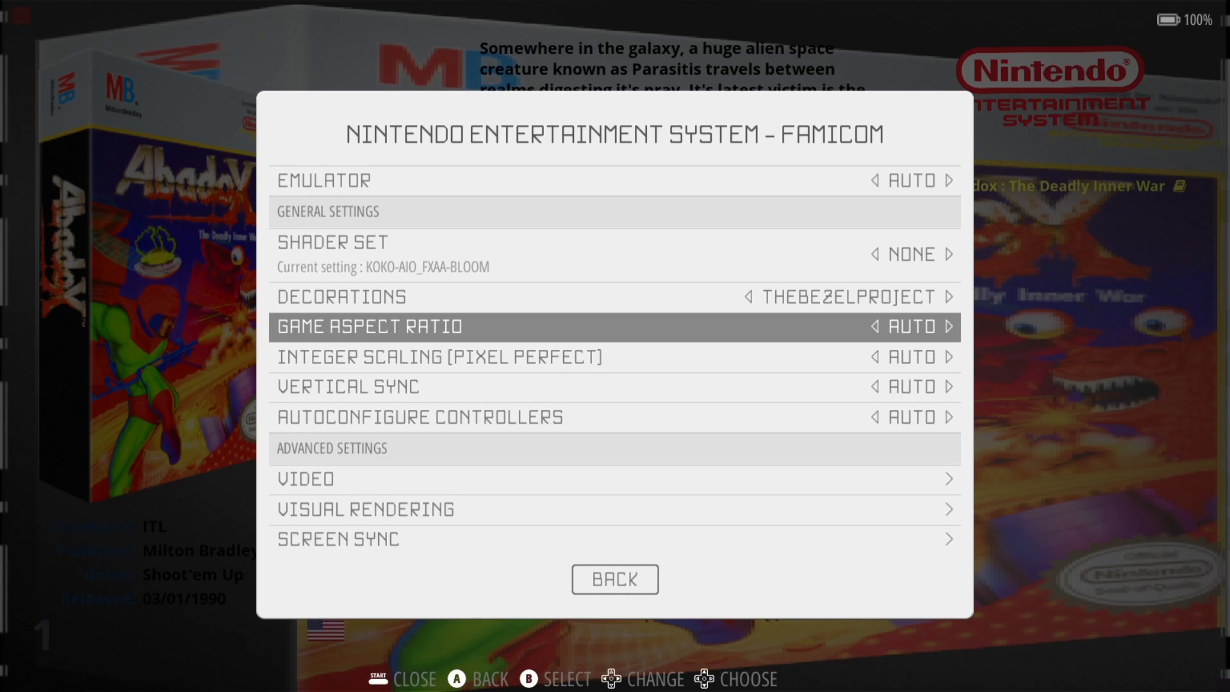
{"action": "key", "text": "Up"}
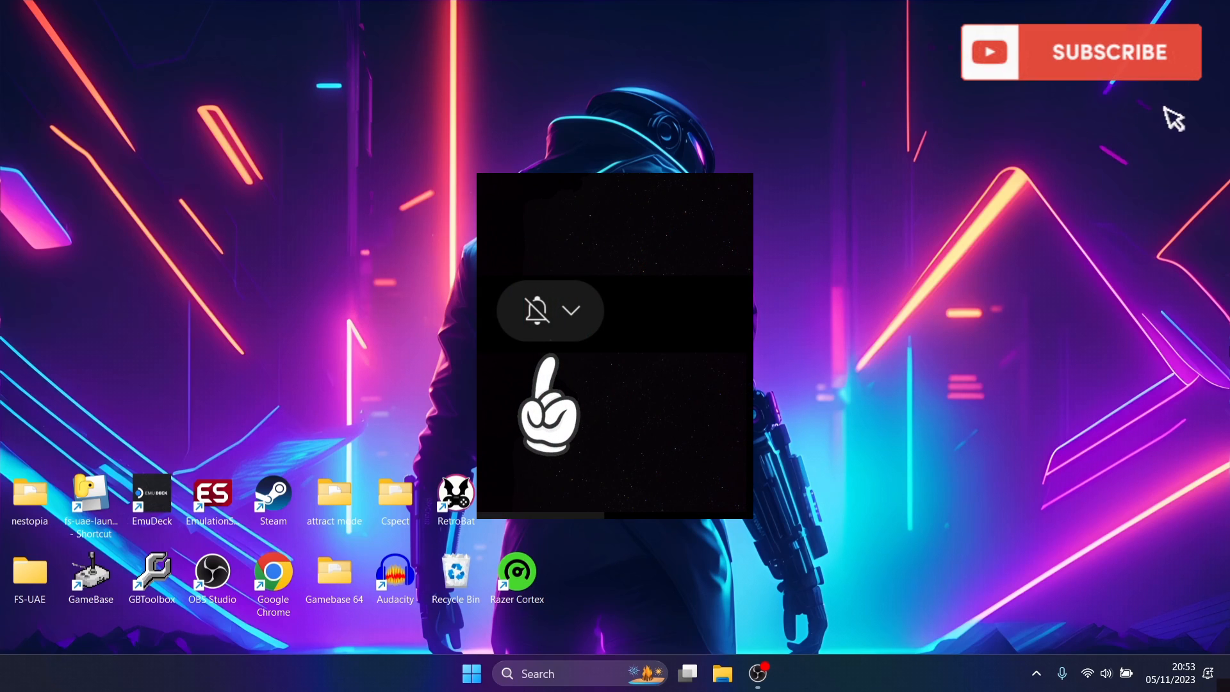
Exit RetroBat back to the Windows desktop.
{"action": "left_click", "coordinate": [571, 311]}
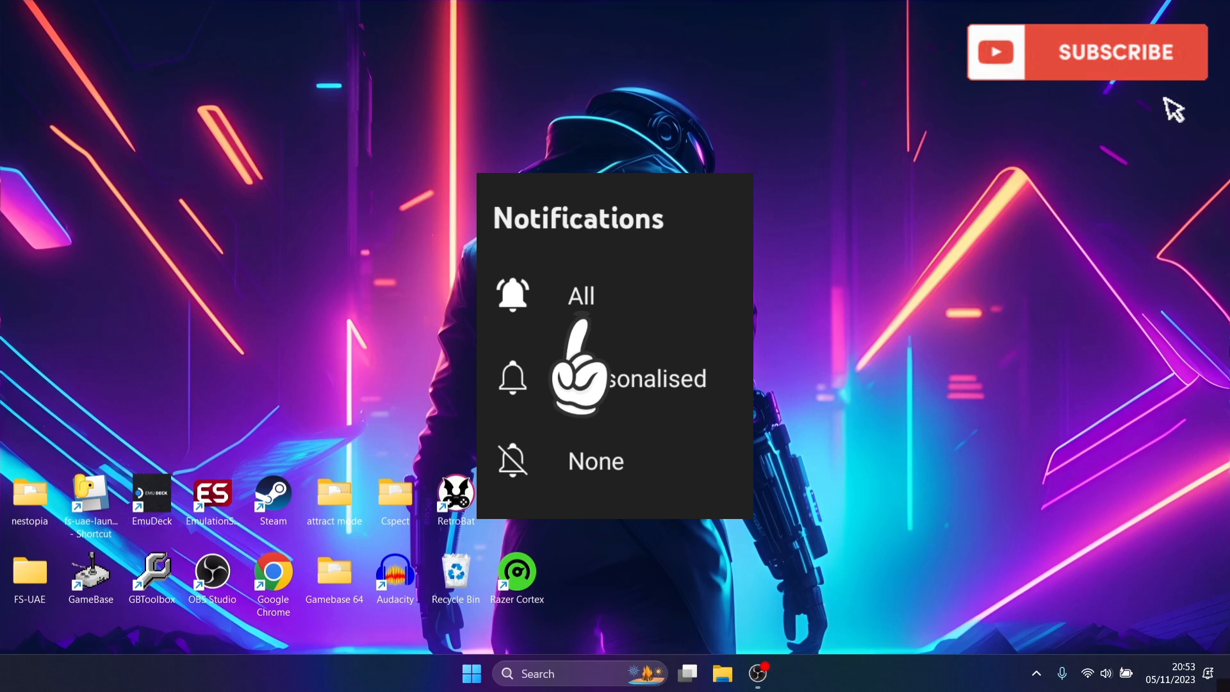